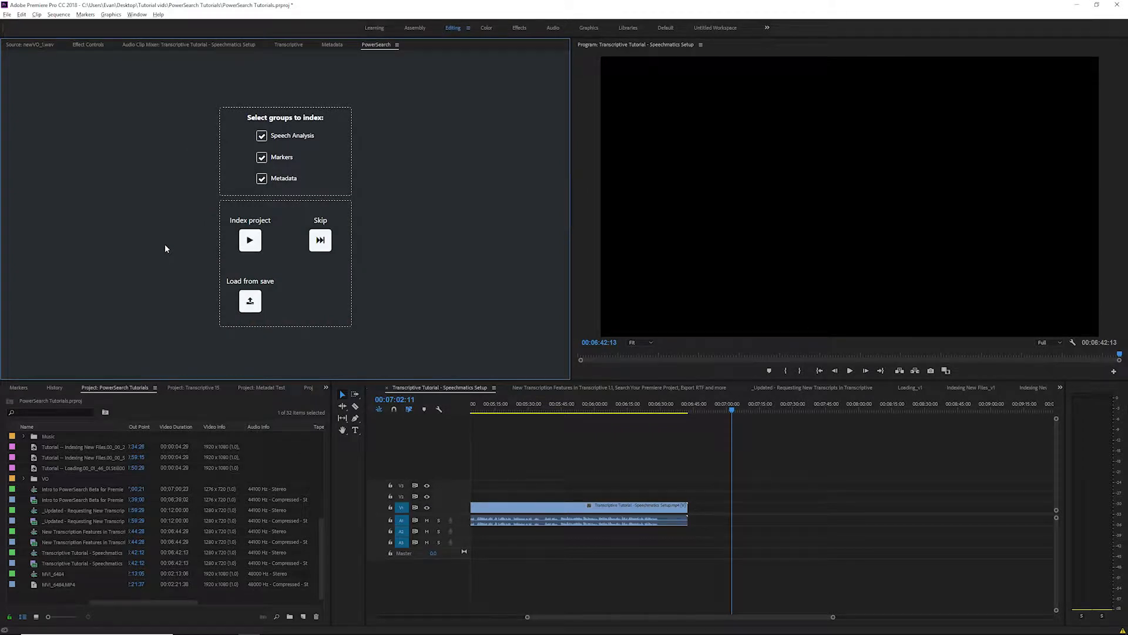
{"action": "mouse_move", "coordinate": [243, 134]}
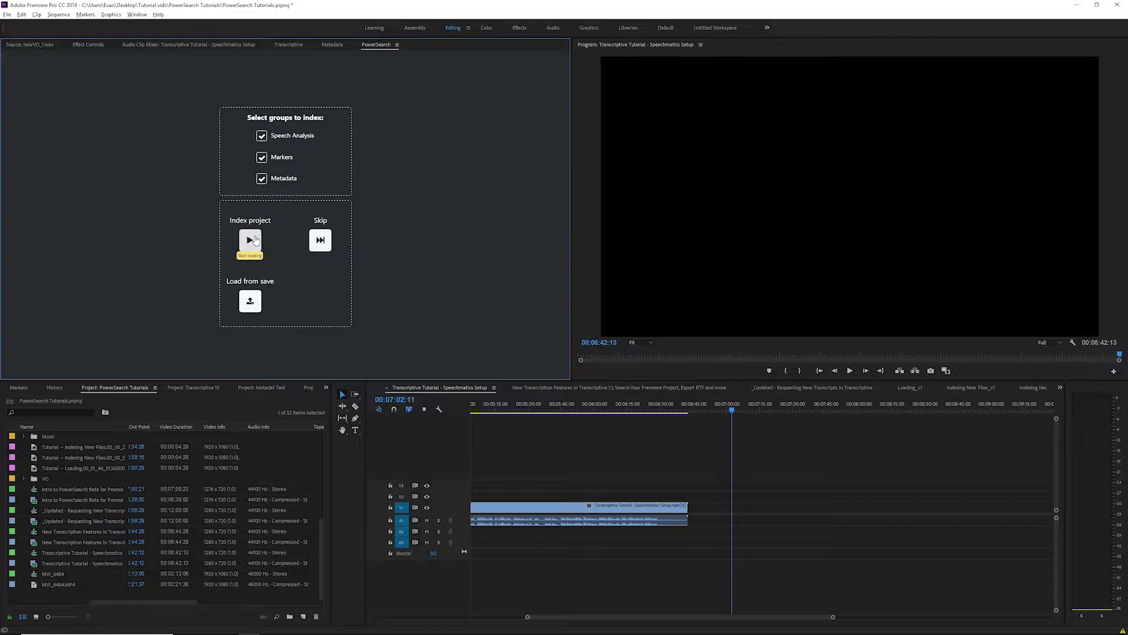
Index the whole project, then index the remaining unindexed items
{"action": "left_click", "coordinate": [249, 240]}
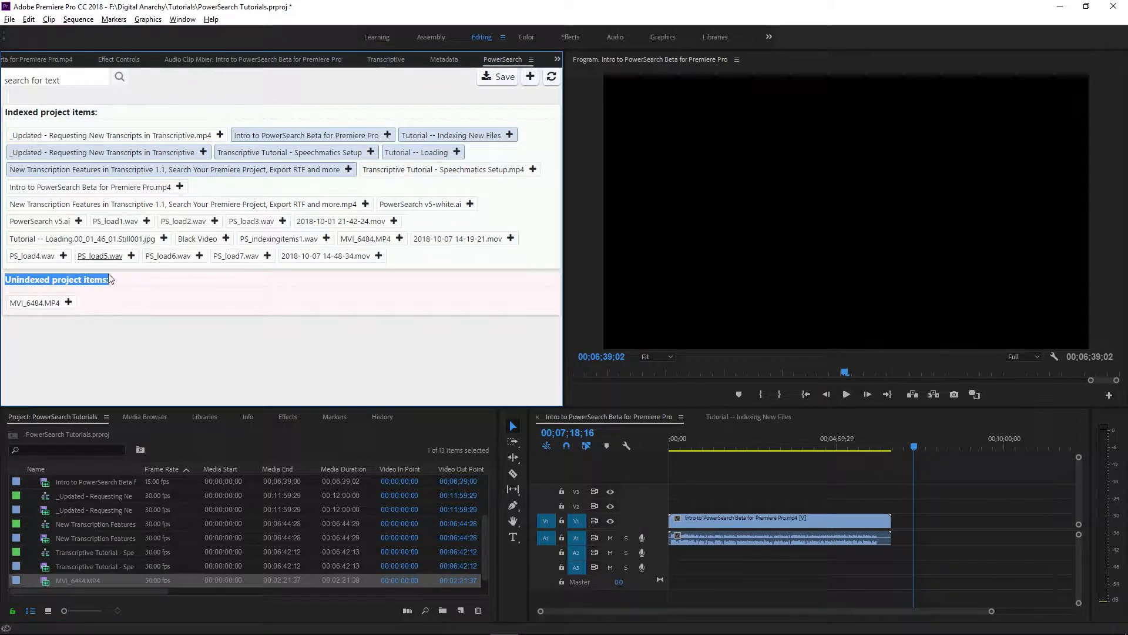
{"action": "mouse_move", "coordinate": [80, 347]}
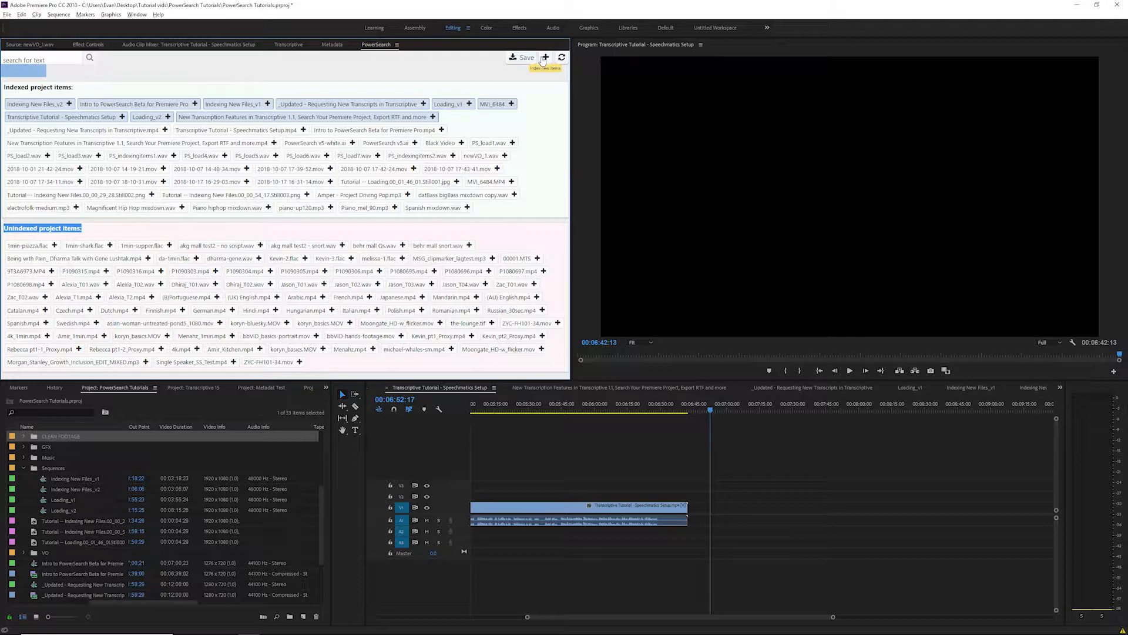
{"action": "left_click", "coordinate": [546, 56]}
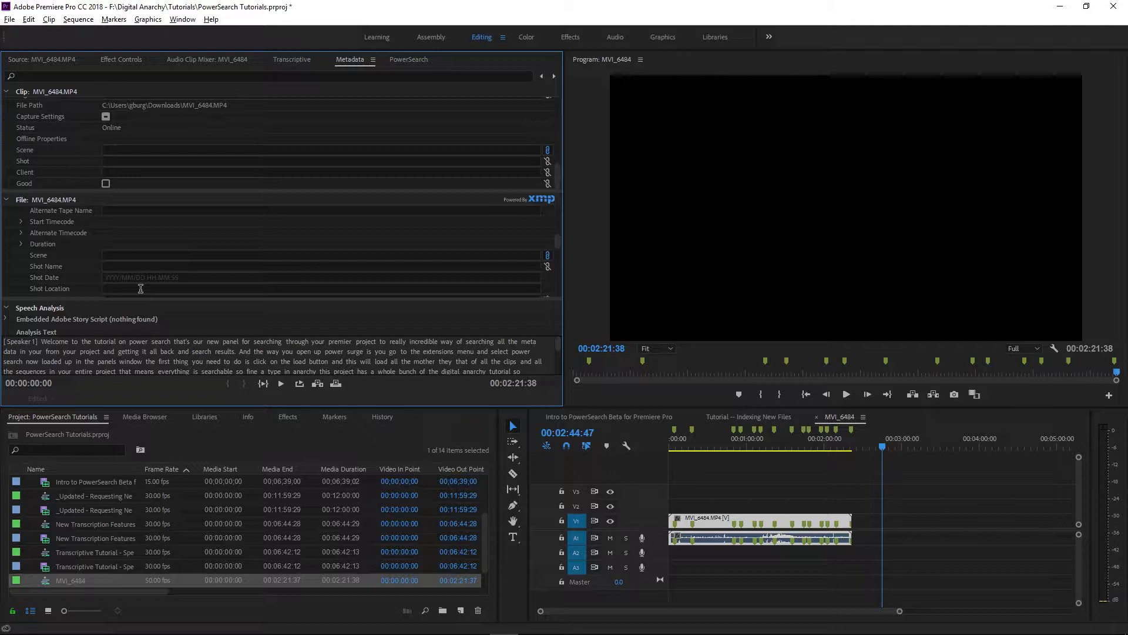
Enter 'los angeles' as MVI_6484.MP4's Shot Location and return to PowerSearch
{"action": "type", "text": "los angeles"}
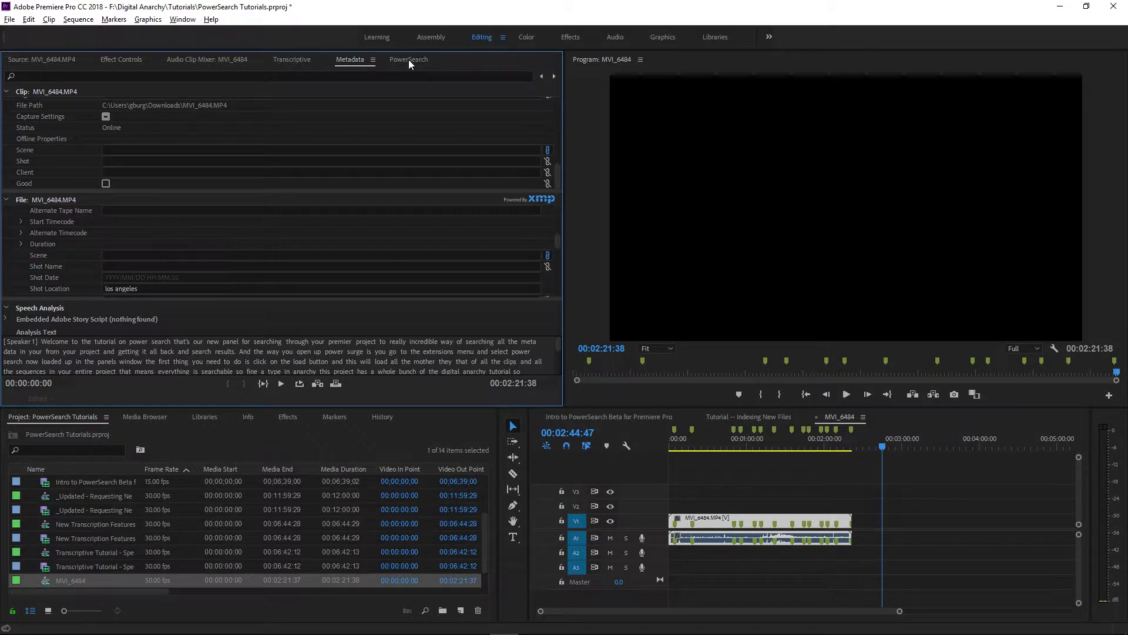
{"action": "left_click", "coordinate": [408, 59]}
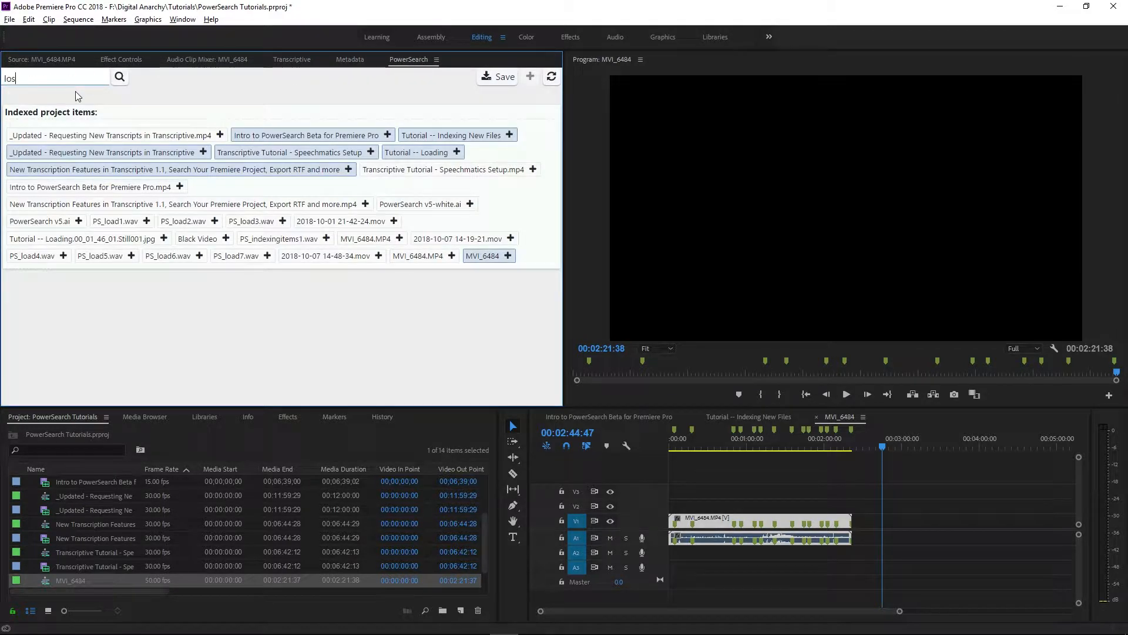
Search the indexed project for 'los angeles'
{"action": "type", "text": "angeles"}
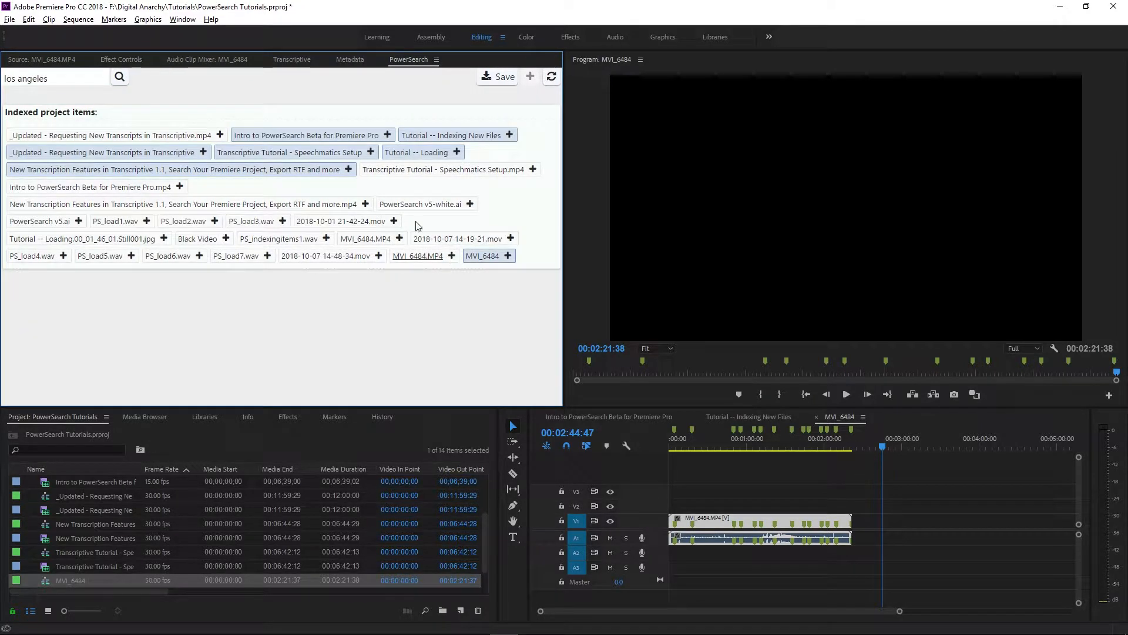
{"action": "left_click", "coordinate": [483, 255]}
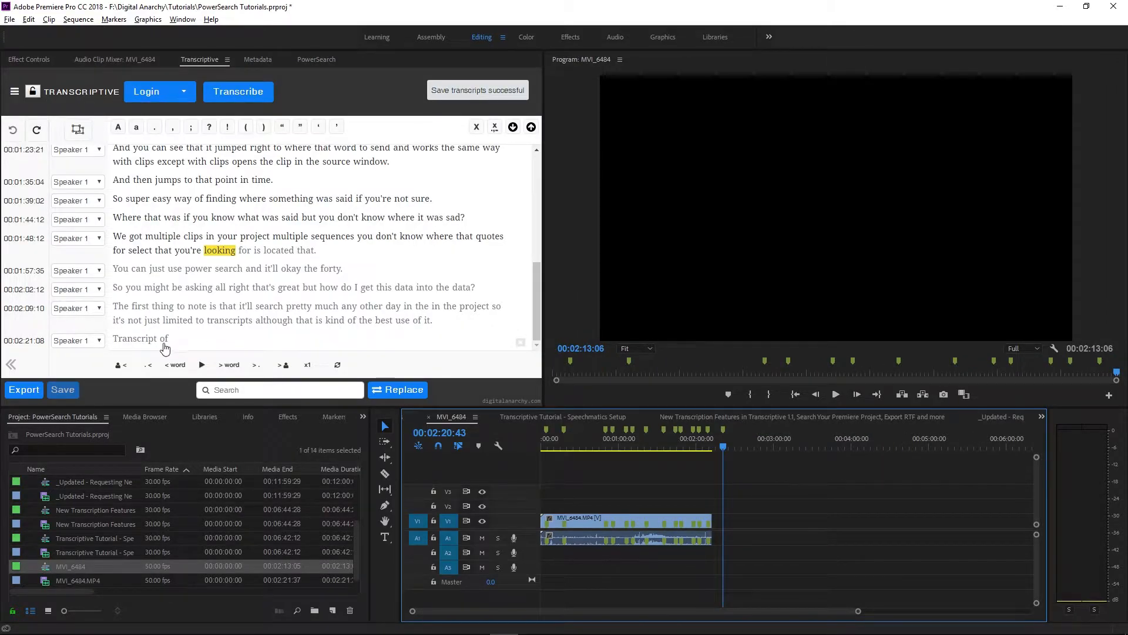
Edit MVI_6484's last transcript line to read 'Transcript of Baltimore' and return to PowerSearch
{"action": "left_click", "coordinate": [165, 338]}
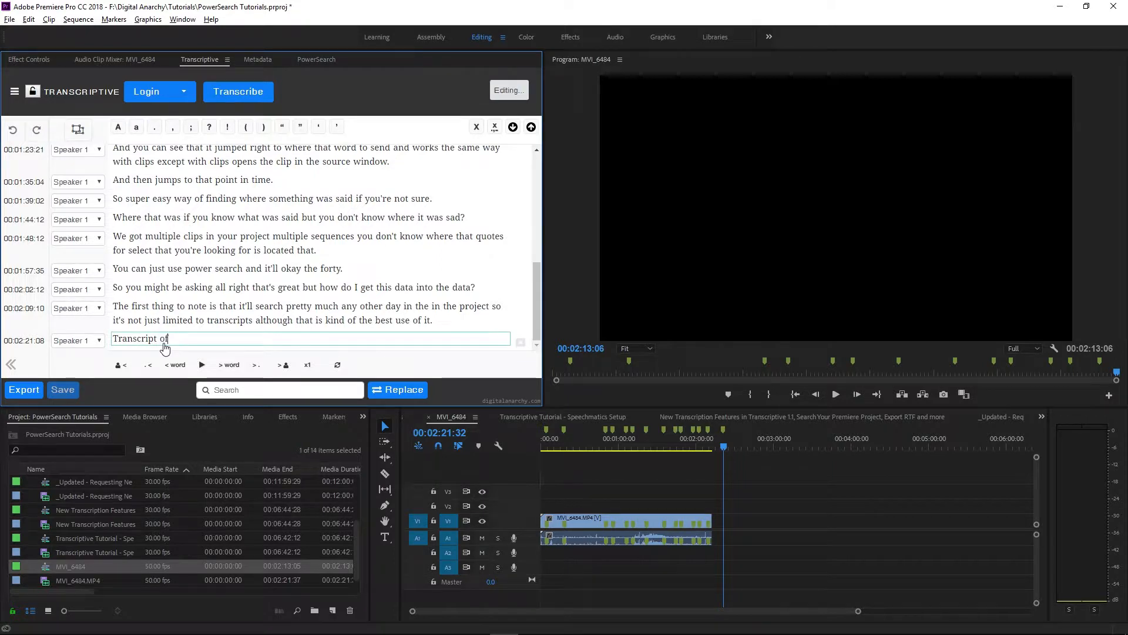
{"action": "type", "text": "Baltimore"}
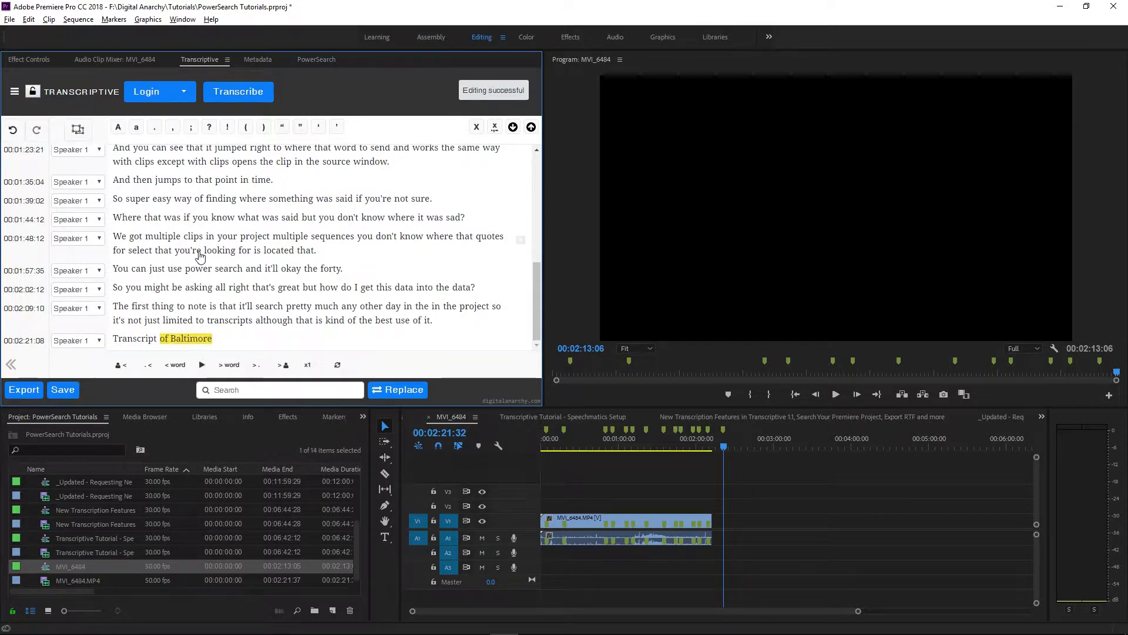
{"action": "left_click", "coordinate": [316, 59]}
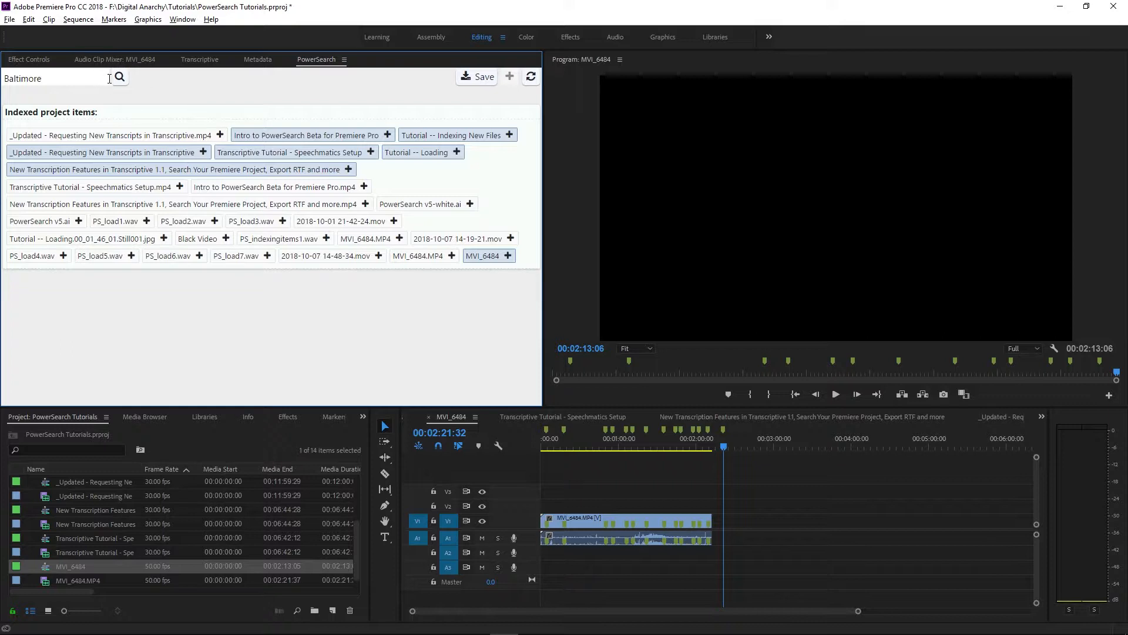
Search for 'Baltimore', then save the search index data into the current project
{"action": "left_click", "coordinate": [119, 78]}
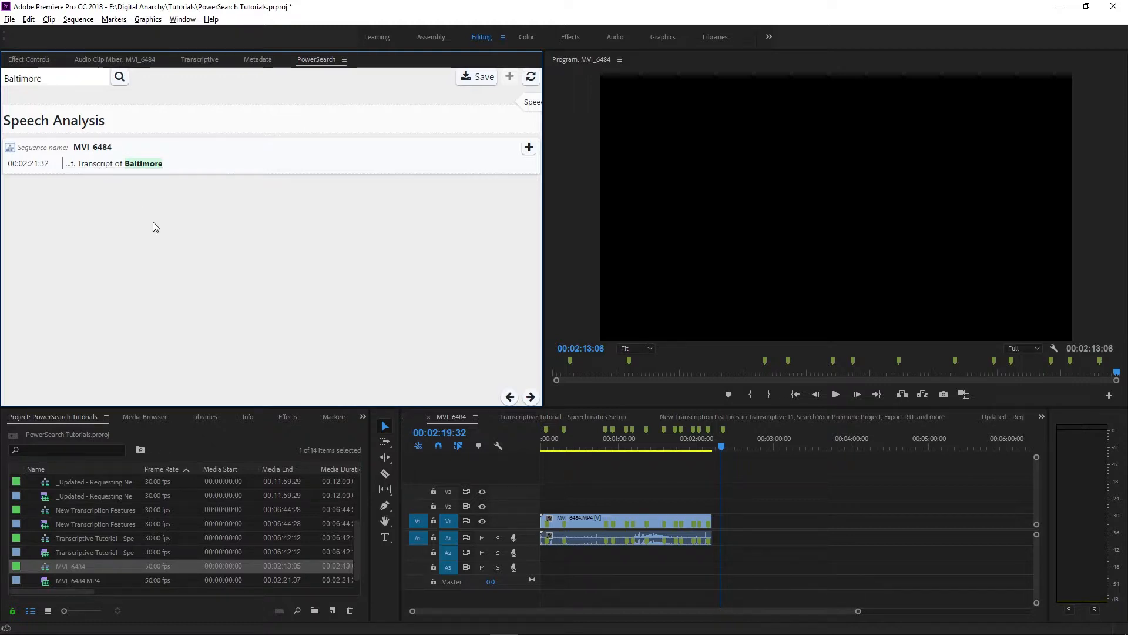
{"action": "left_click", "coordinate": [483, 77]}
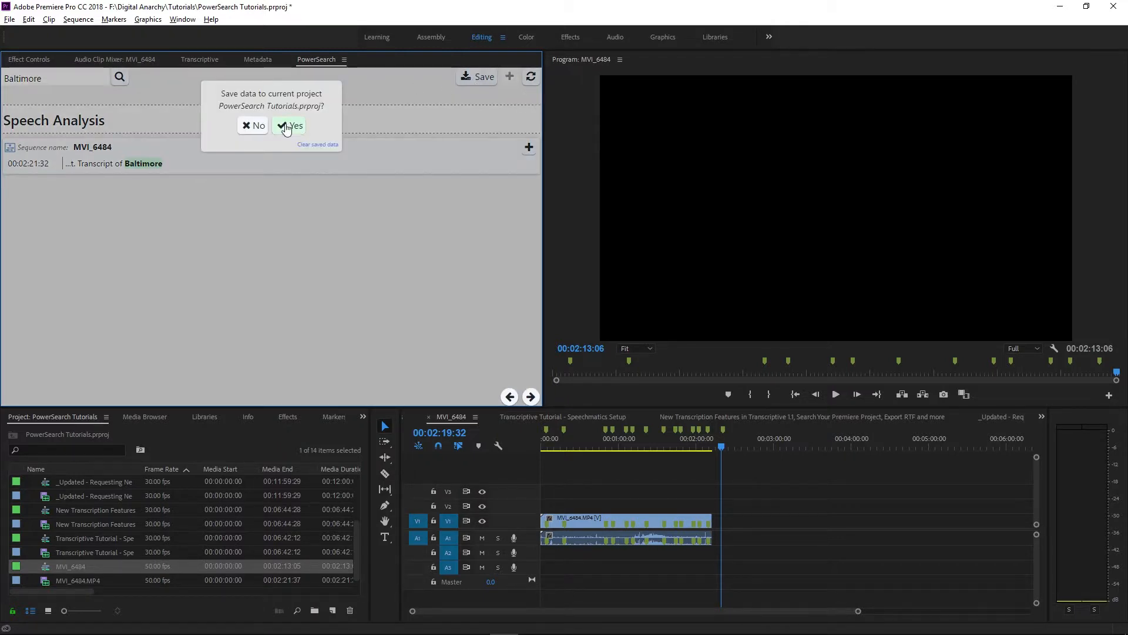
{"action": "left_click", "coordinate": [290, 126]}
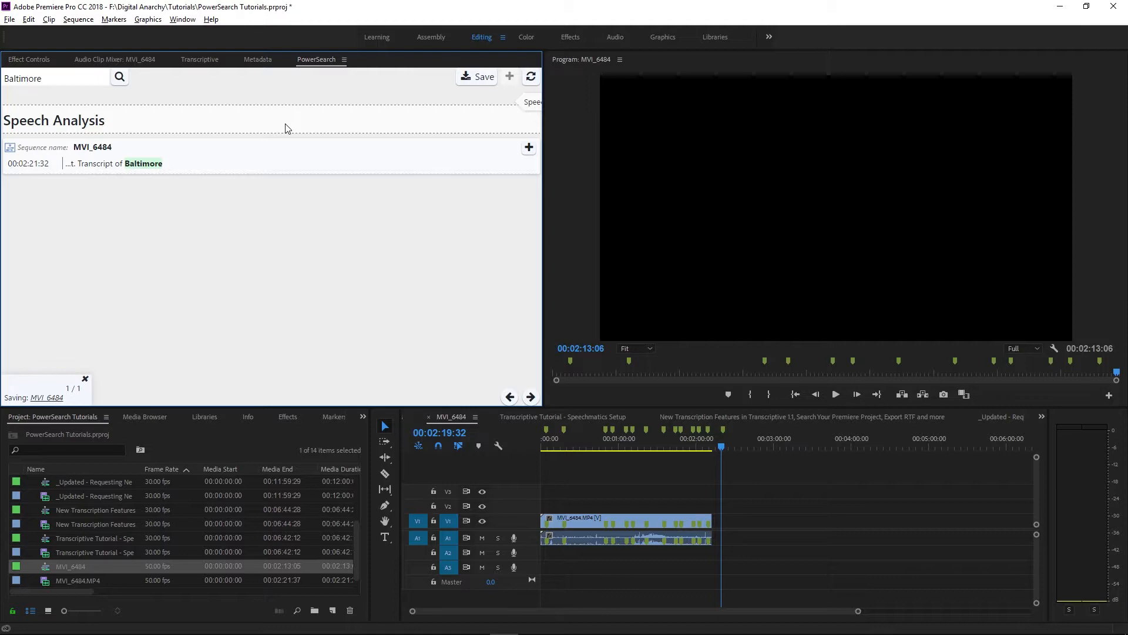